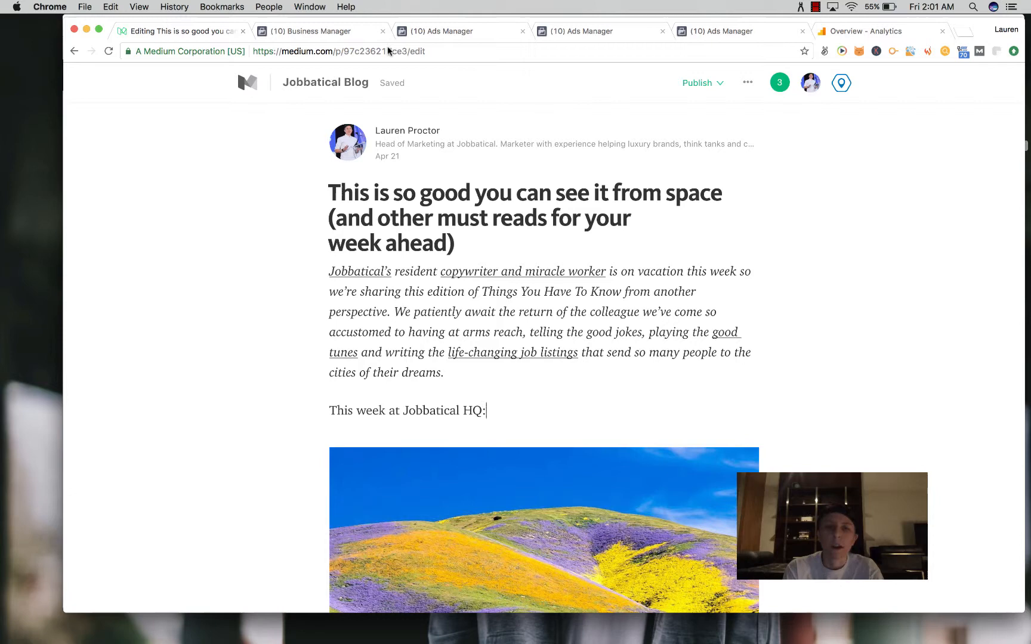
mouse_move(398, 124)
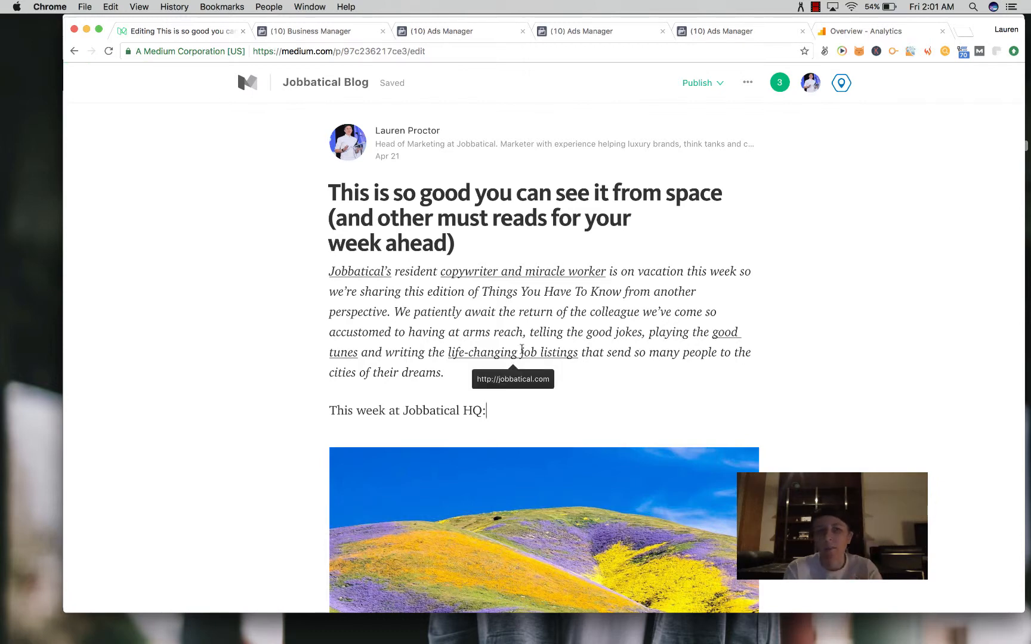
- Scroll the Jobbatical blog draft and open the story's more-options Actions menu
scroll(down, 3)
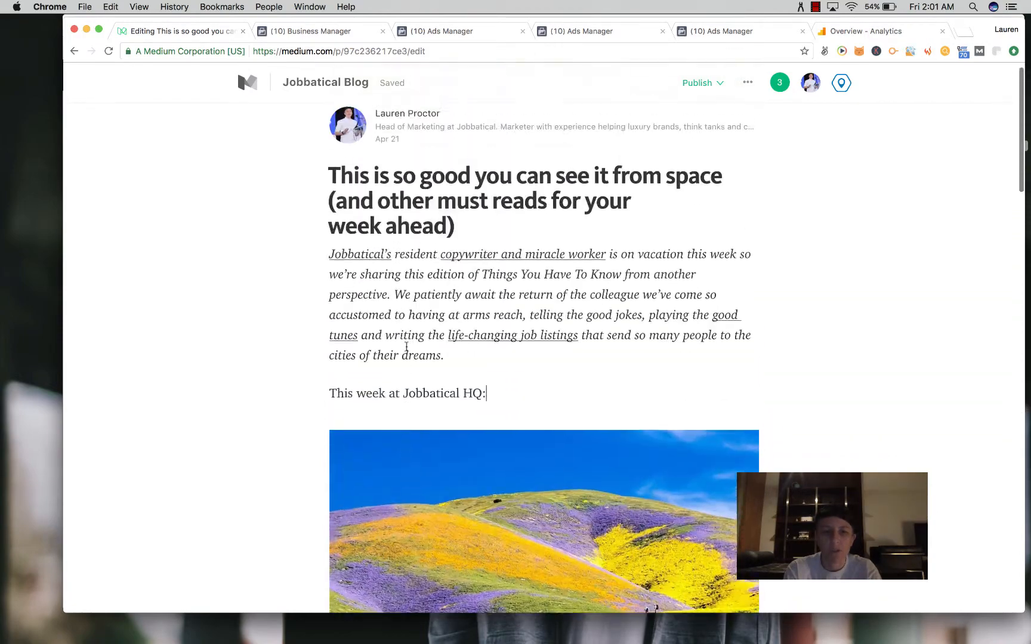
scroll(down, 3)
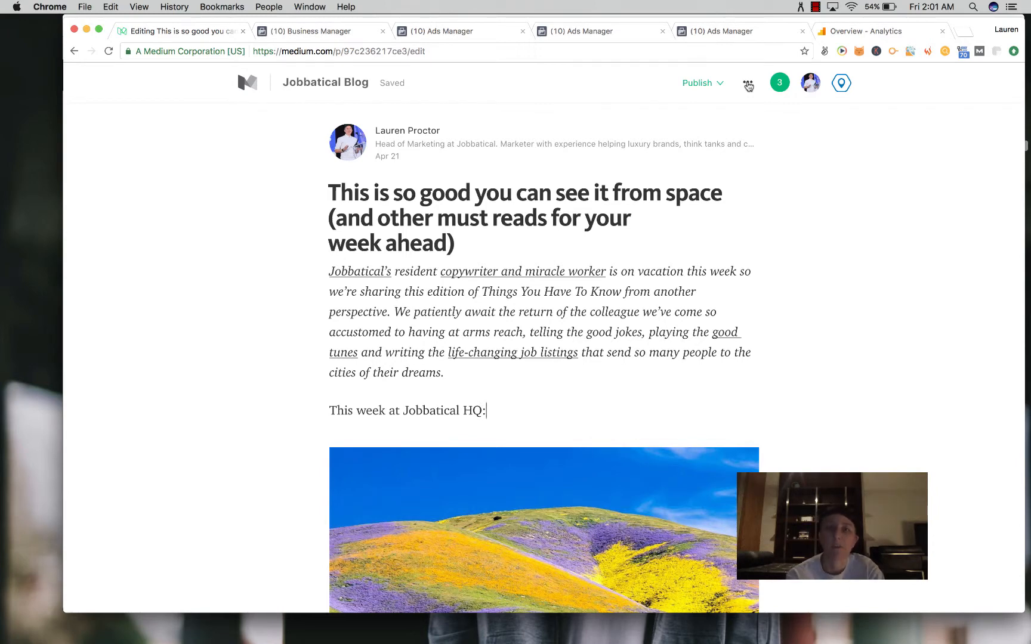
click(749, 83)
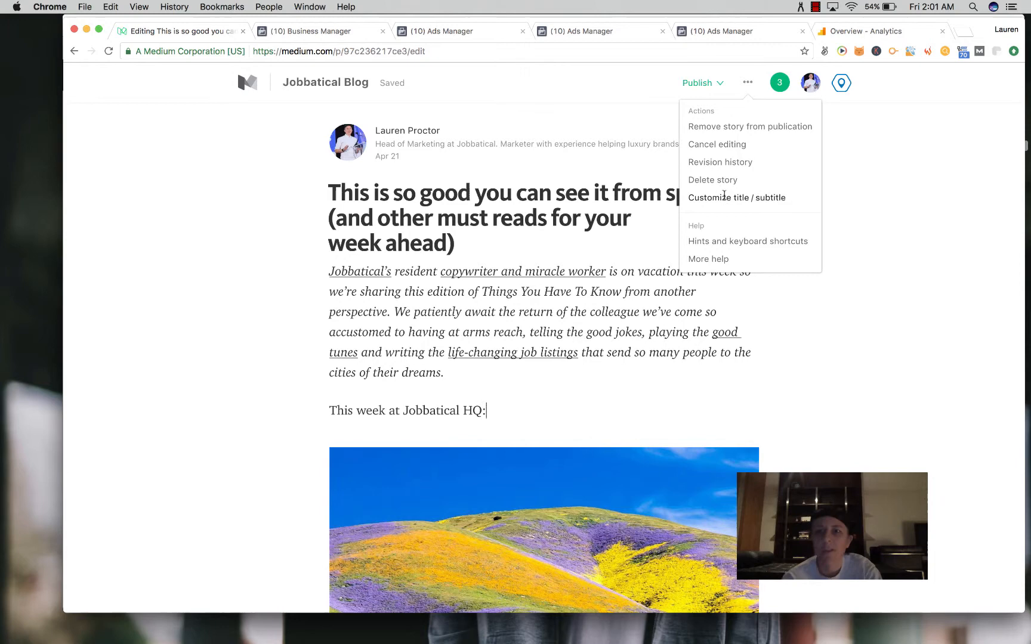
- Open Customize title/subtitle, review the Custom description, and save the preview settings
click(737, 198)
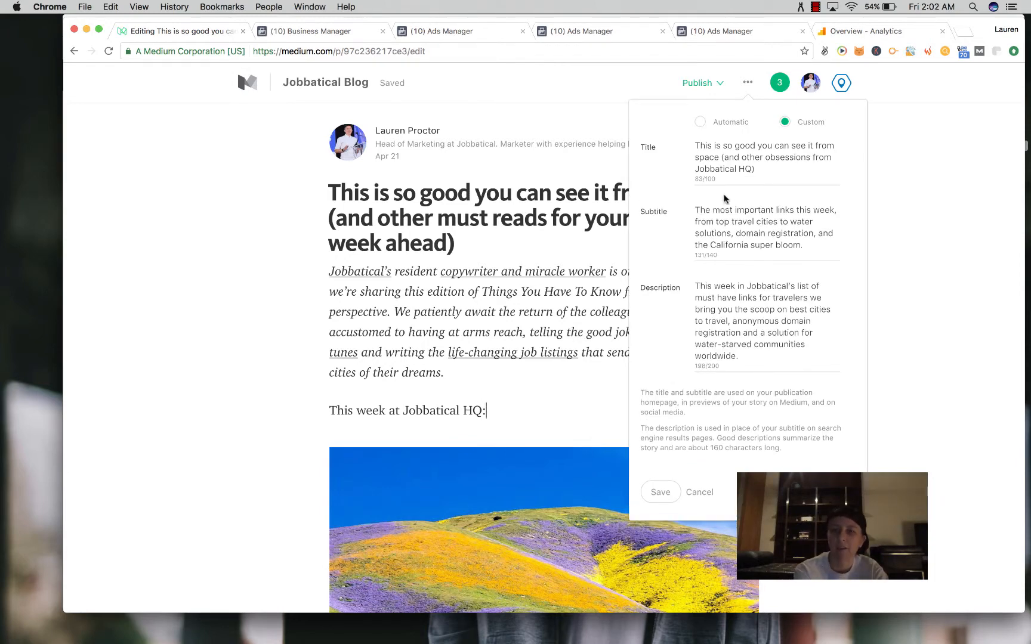
mouse_move(722, 133)
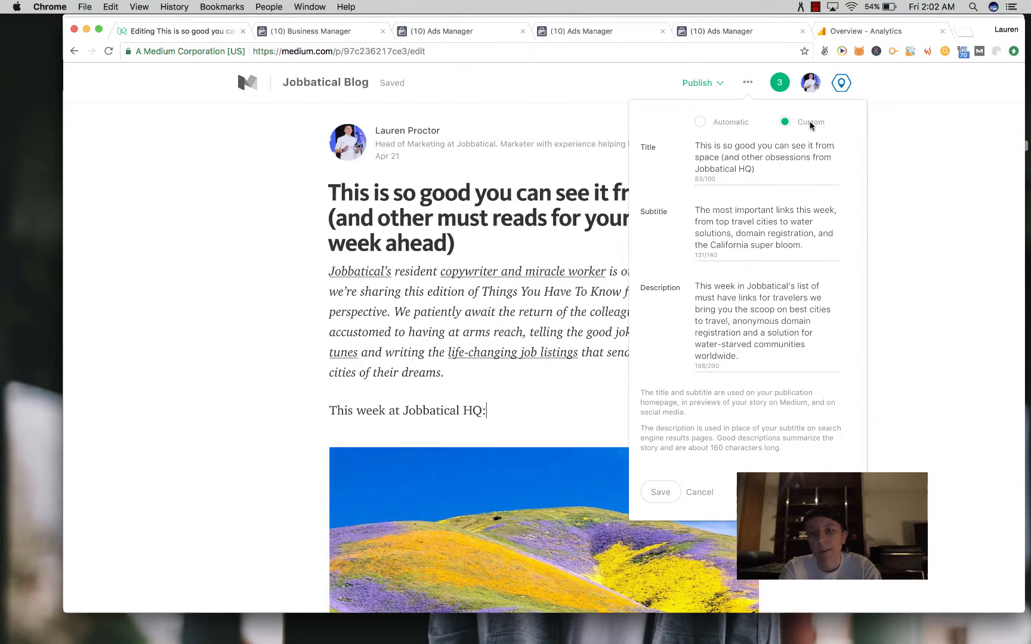
triple_click(765, 157)
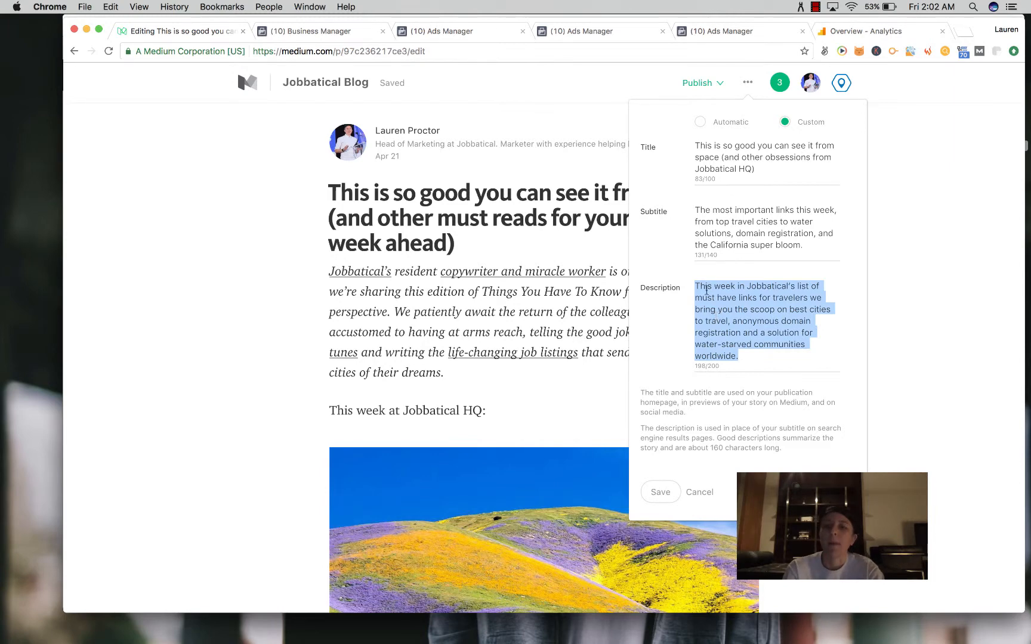
mouse_move(665, 206)
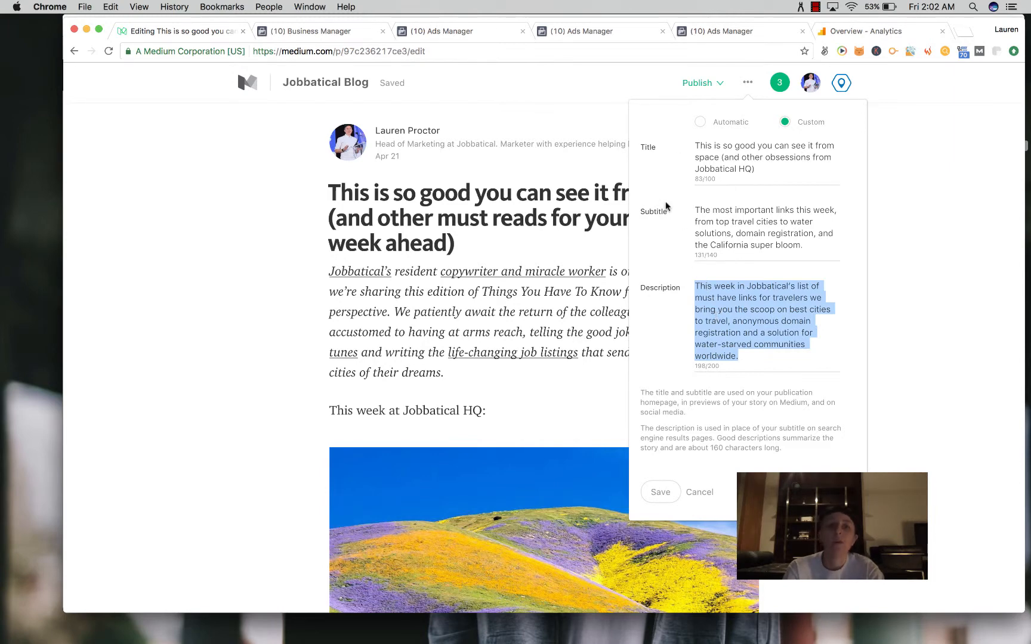
mouse_move(666, 181)
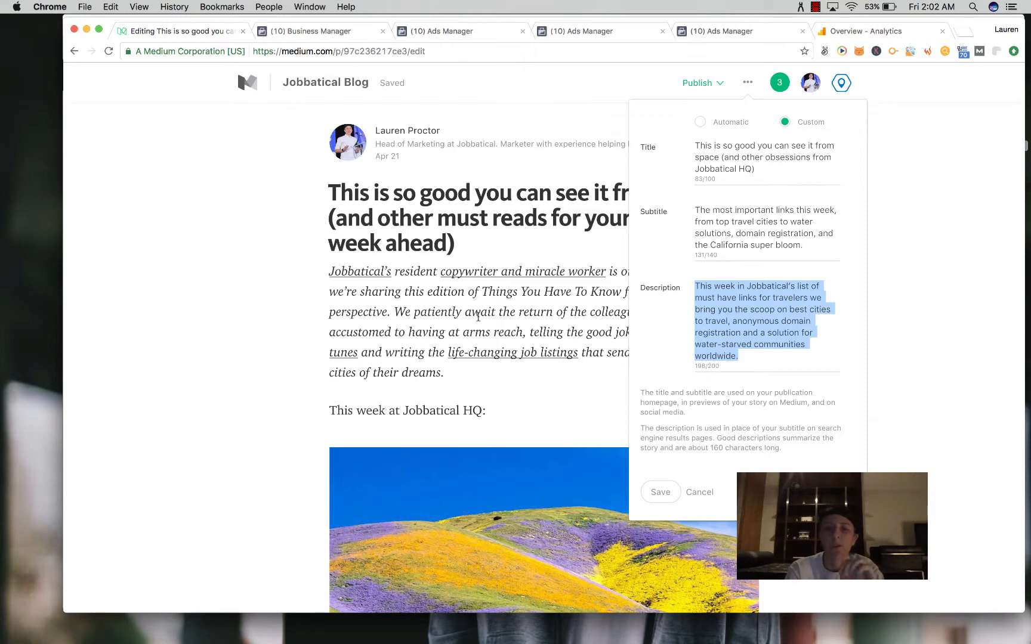
mouse_move(630, 269)
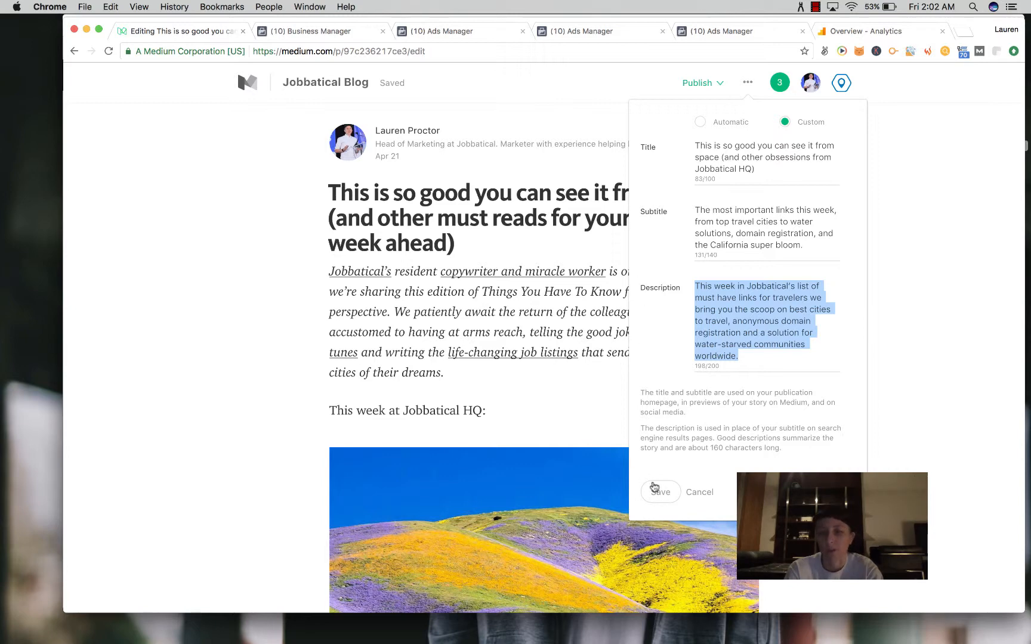
click(659, 492)
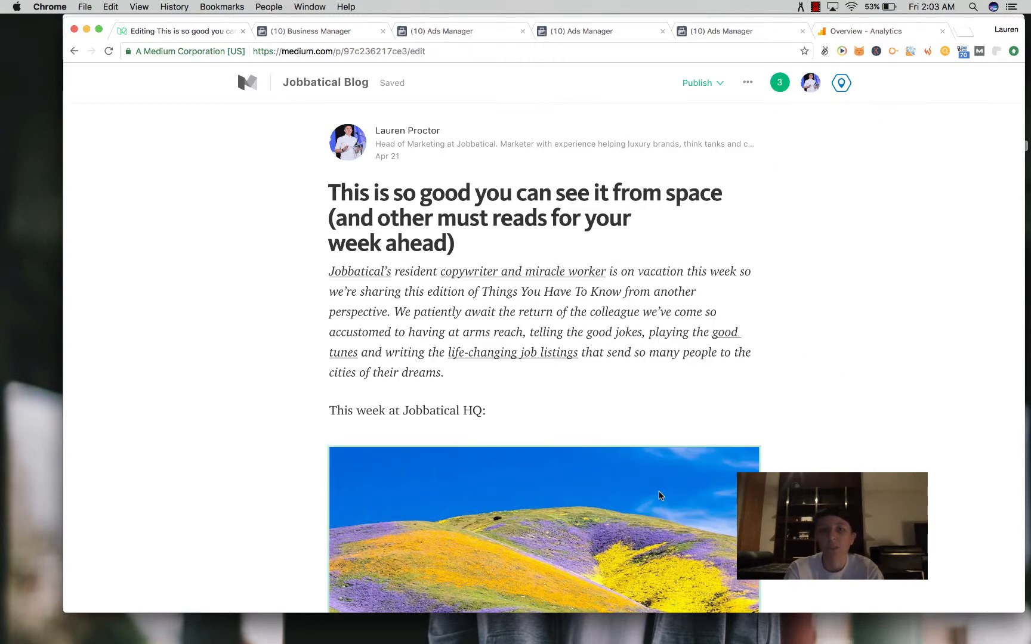